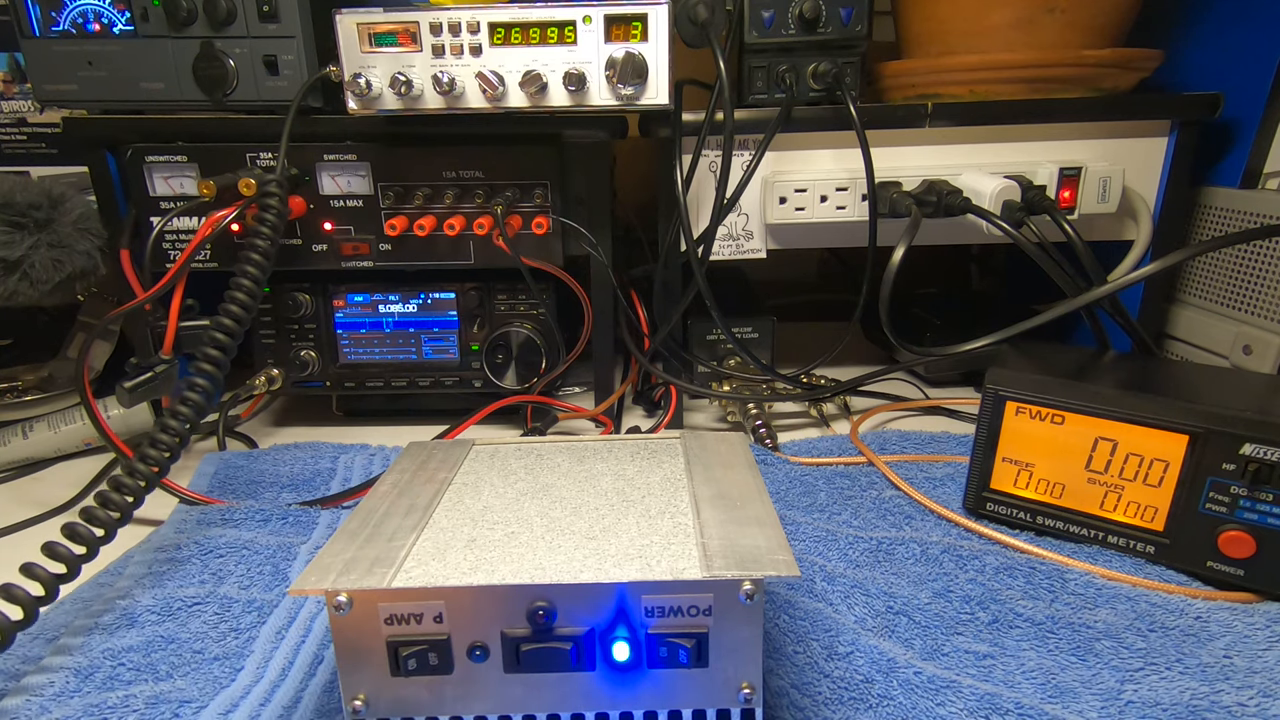
left_click(544, 640)
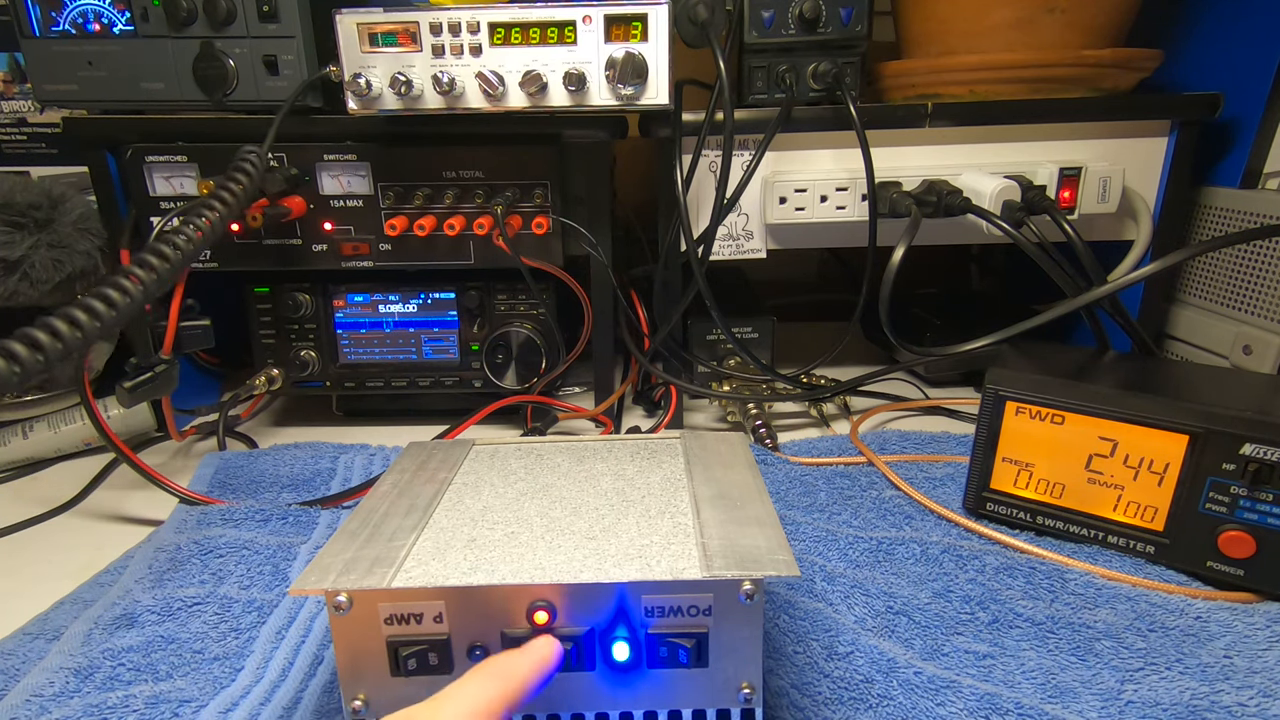